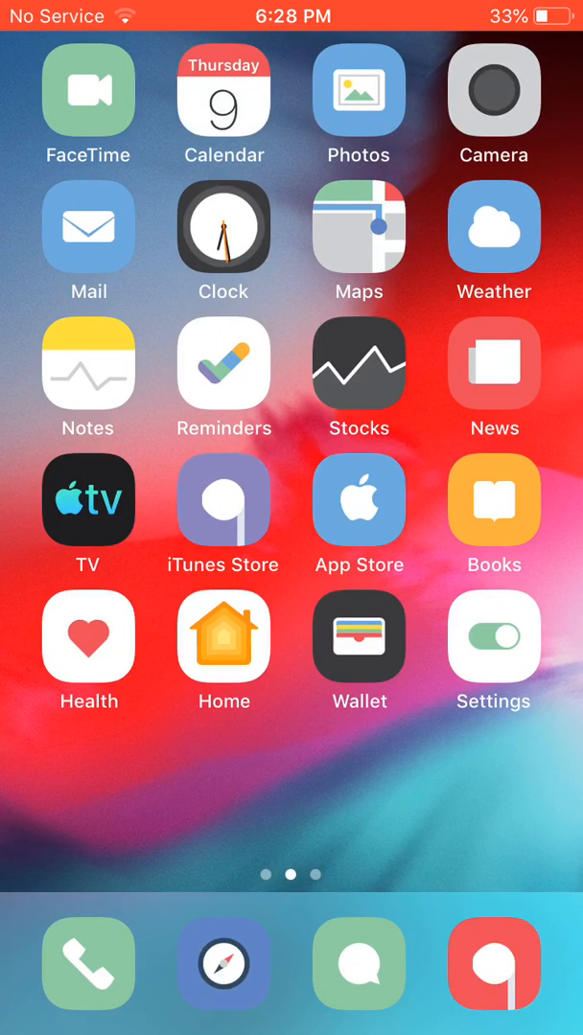
# Close the network scanner and view the NoctisX dark mode settings
pyautogui.hscroll(-3)
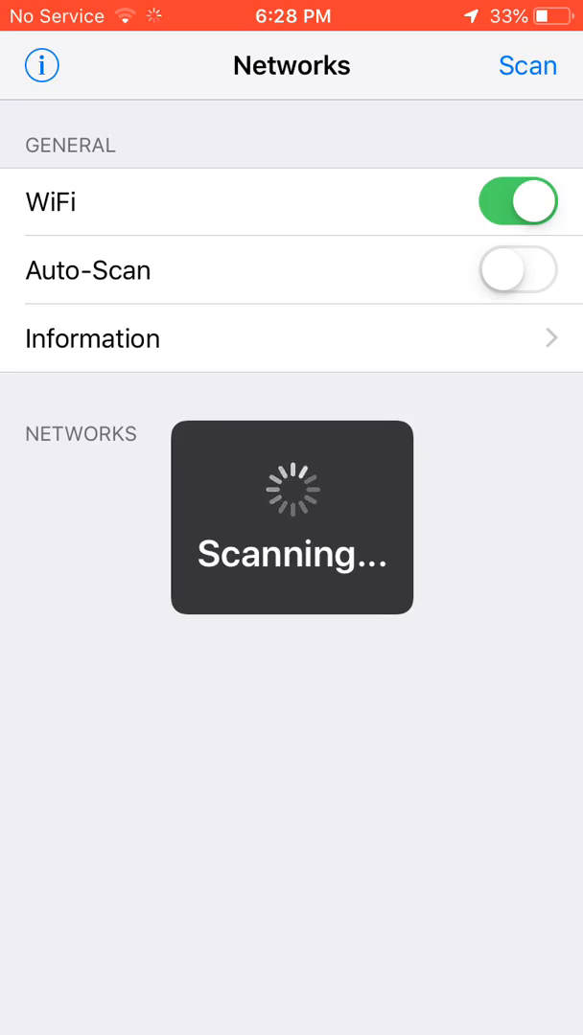
pyautogui.press('home')
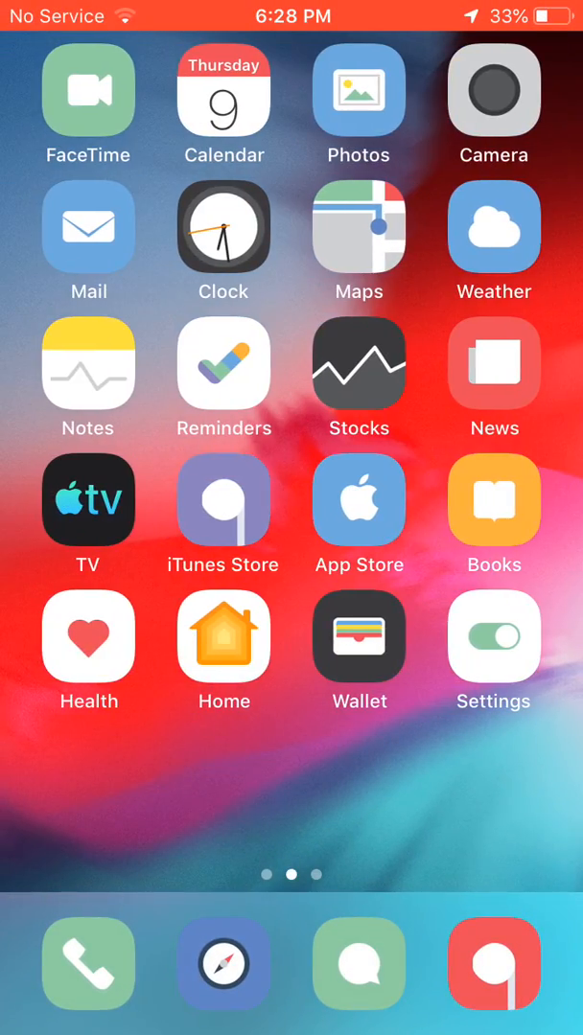
pyautogui.click(494, 637)
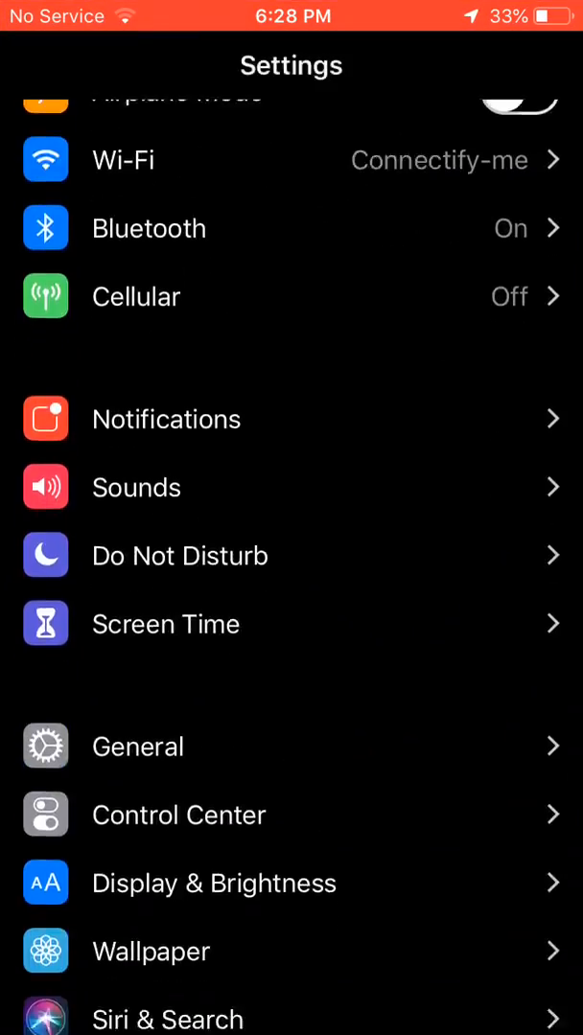
pyautogui.scroll(-3)
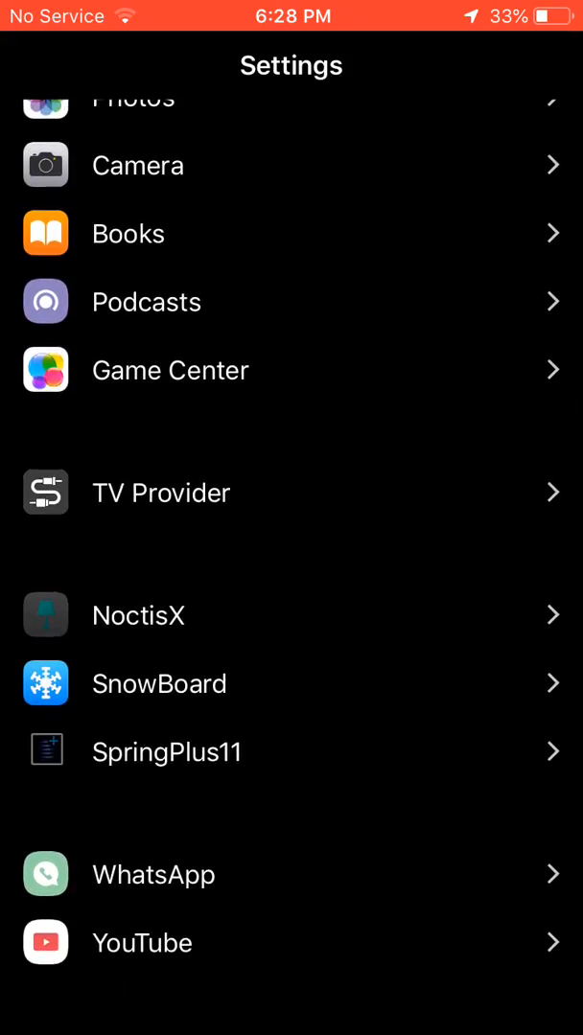
pyautogui.scroll(-3)
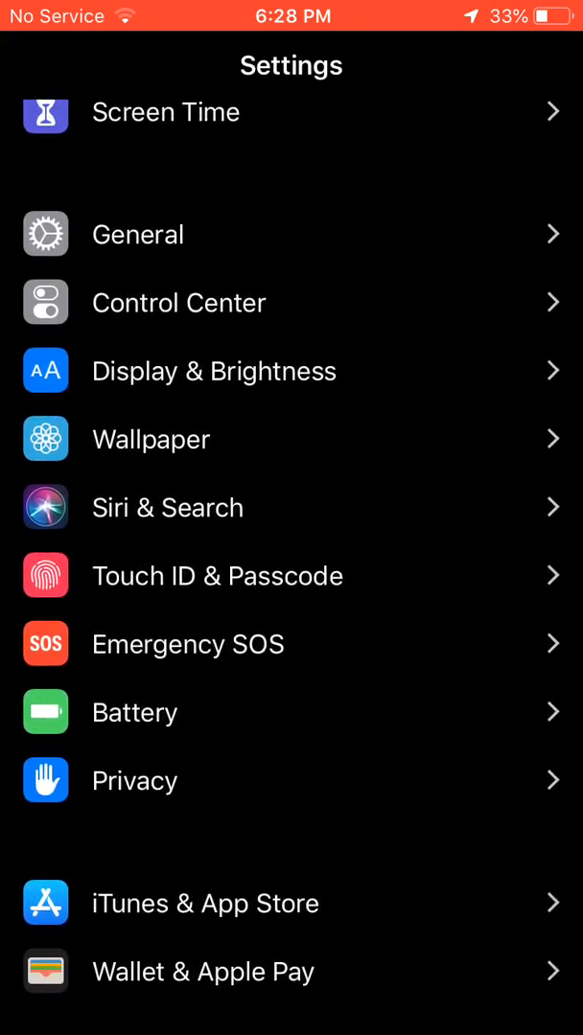
pyautogui.scroll(-3)
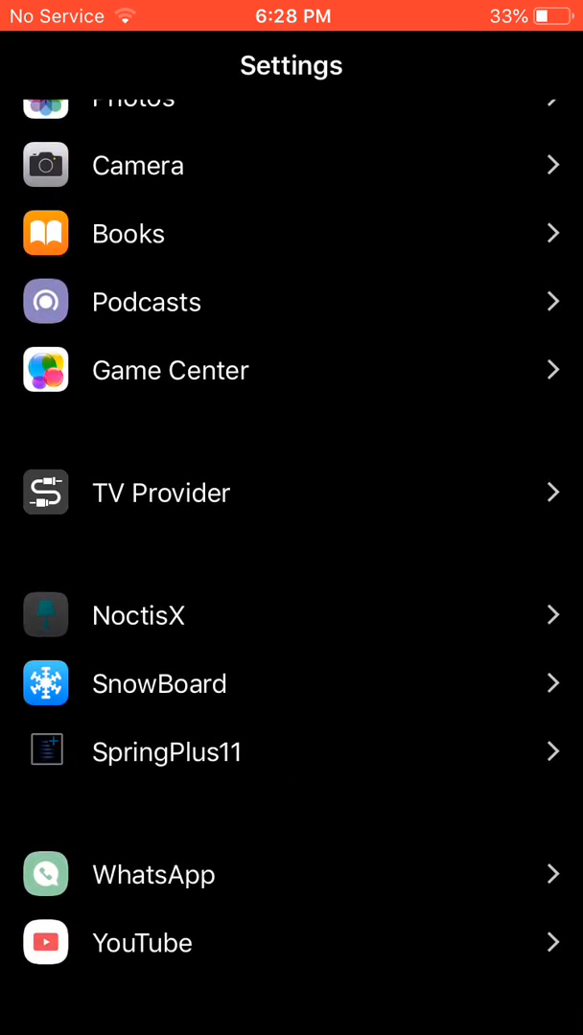
pyautogui.click(138, 615)
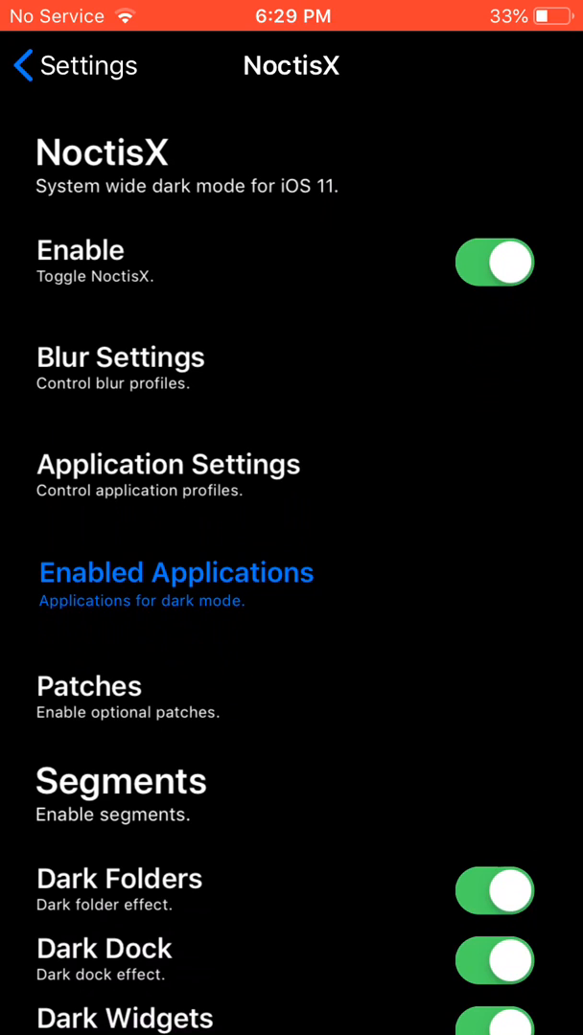
pyautogui.scroll(-3)
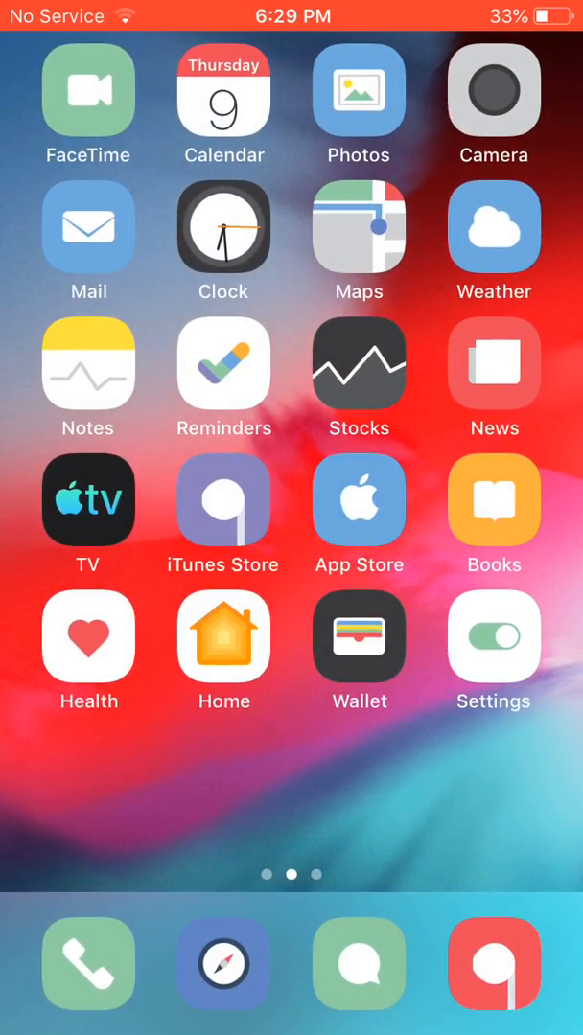
# Browse the MobileSoftwareUpdate folder in Filza, then return to the Home Screen
pyautogui.hscroll(-3)
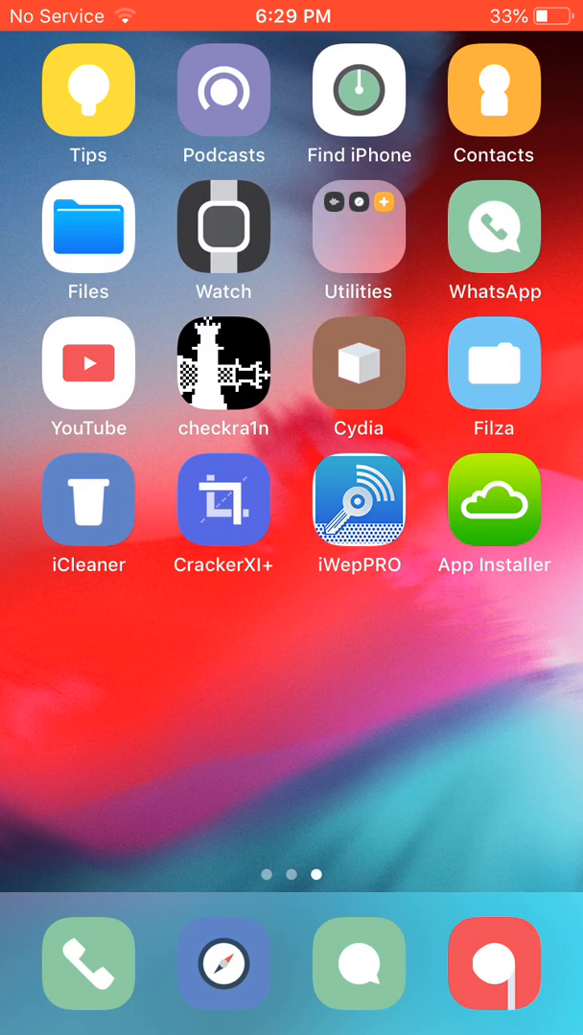
pyautogui.click(494, 362)
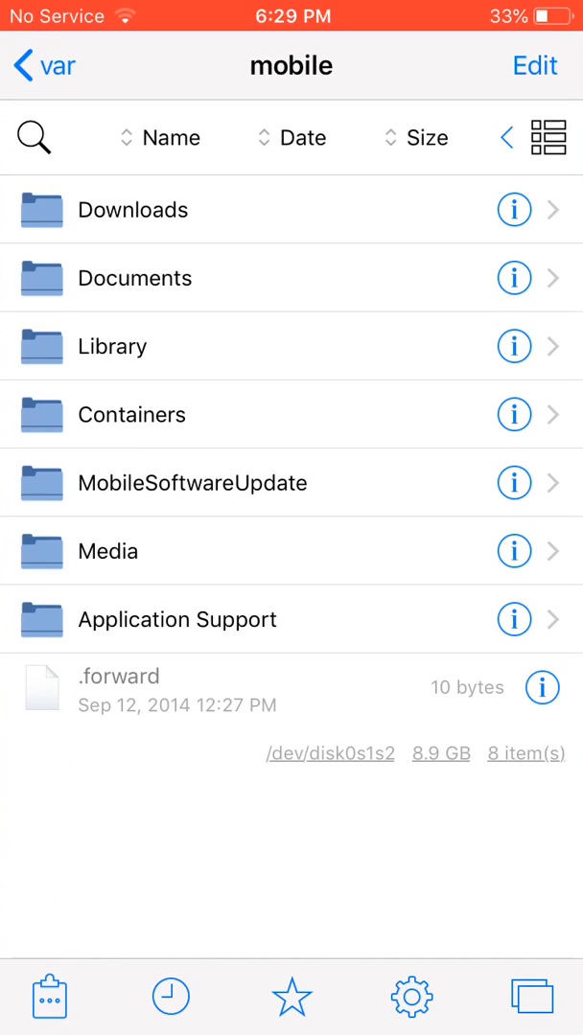
pyautogui.click(191, 483)
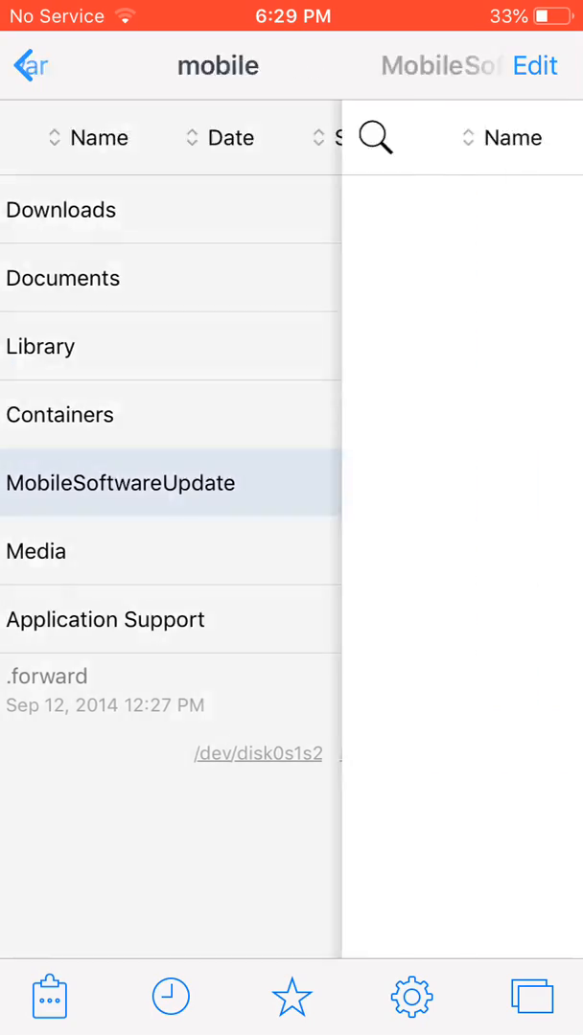
pyautogui.click(120, 483)
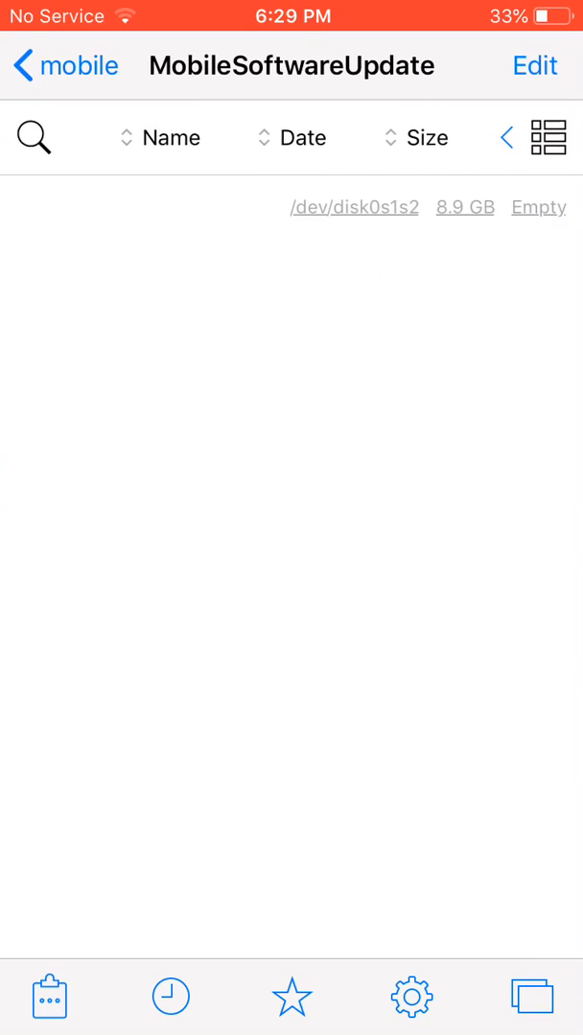
pyautogui.press('home')
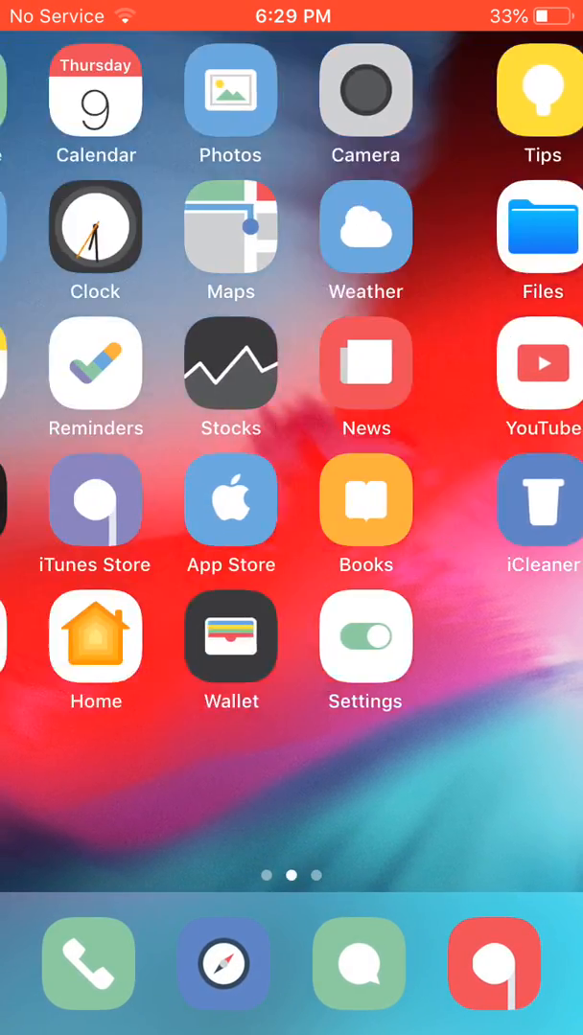
# Switch SnowBoard's Enabled toggle off and return to the main settings list
pyautogui.click(365, 636)
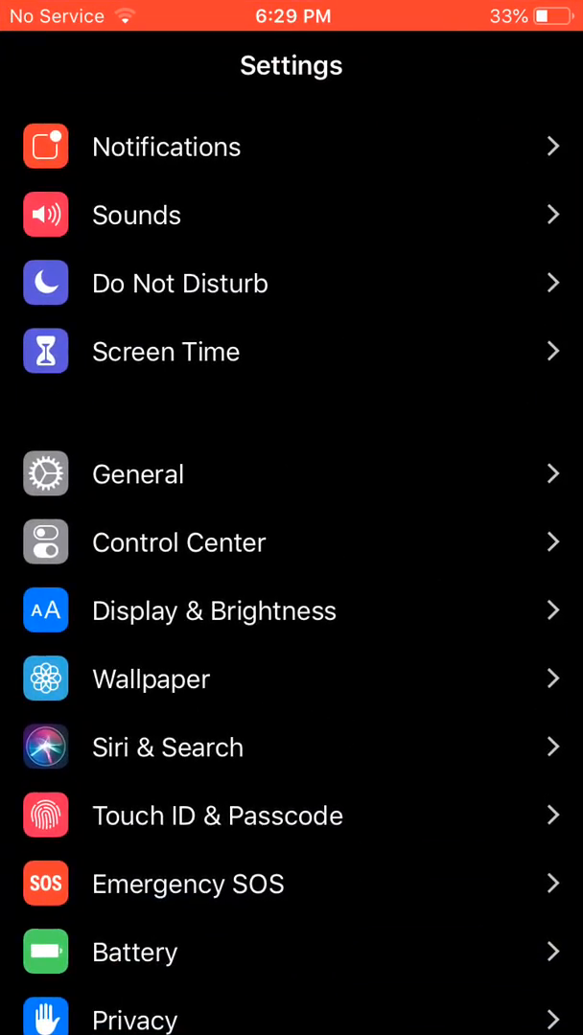
pyautogui.scroll(-3)
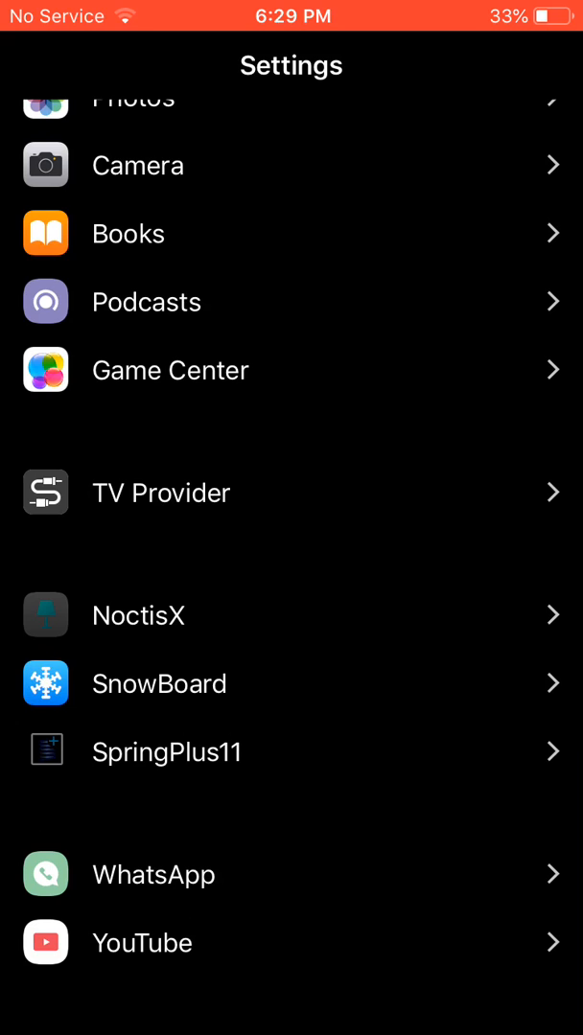
pyautogui.click(159, 683)
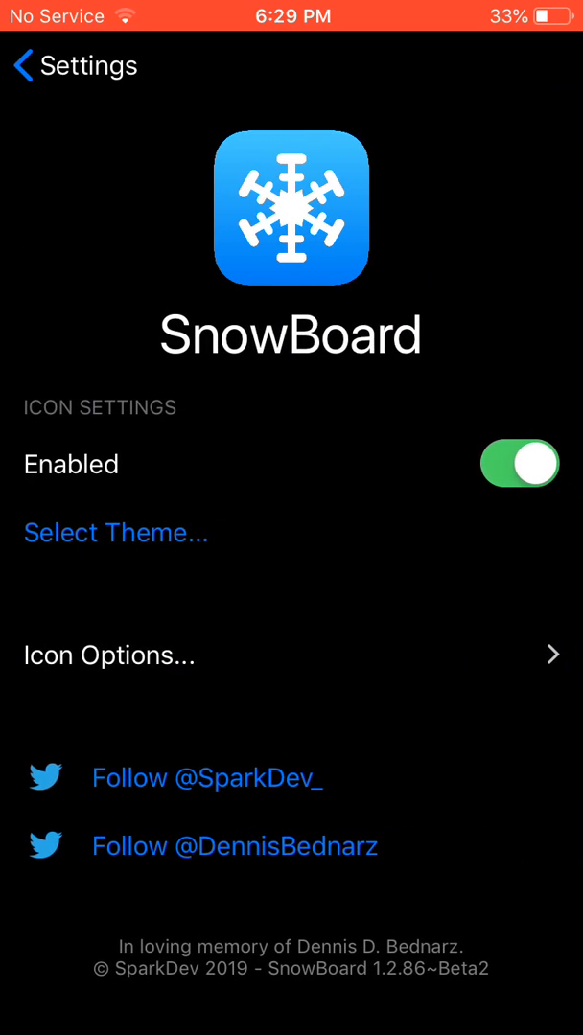
pyautogui.click(519, 463)
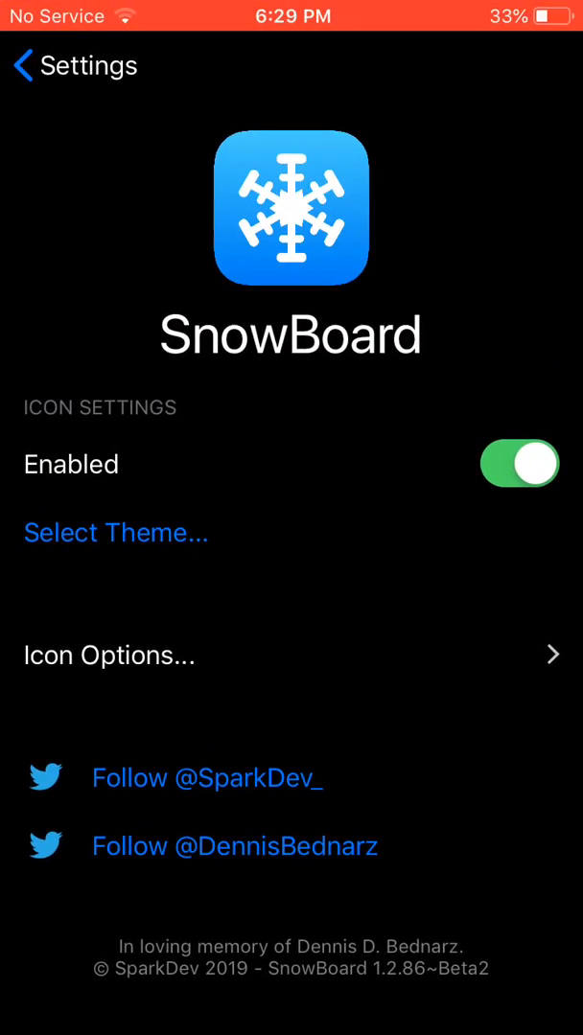
pyautogui.click(518, 463)
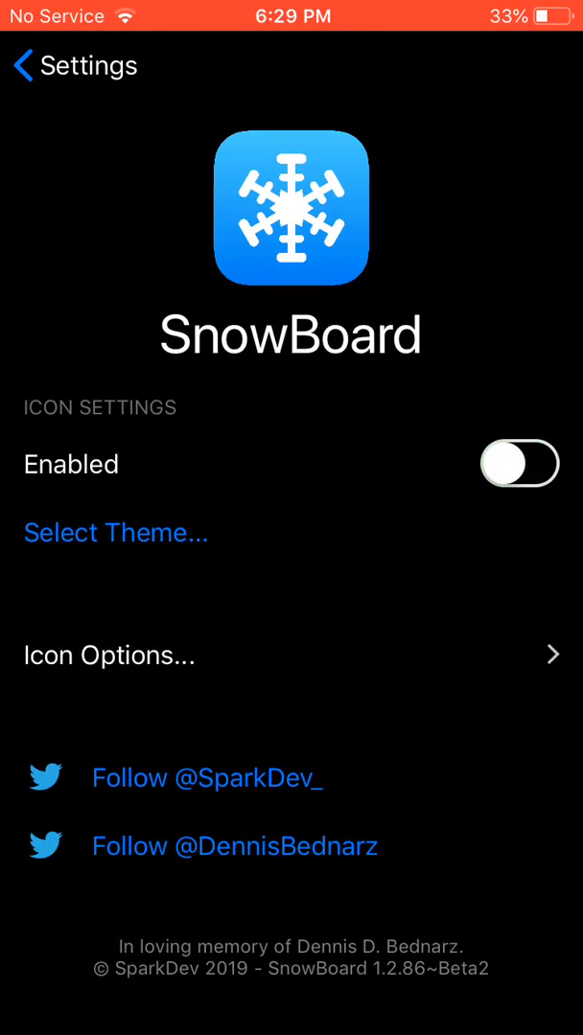
pyautogui.press('home')
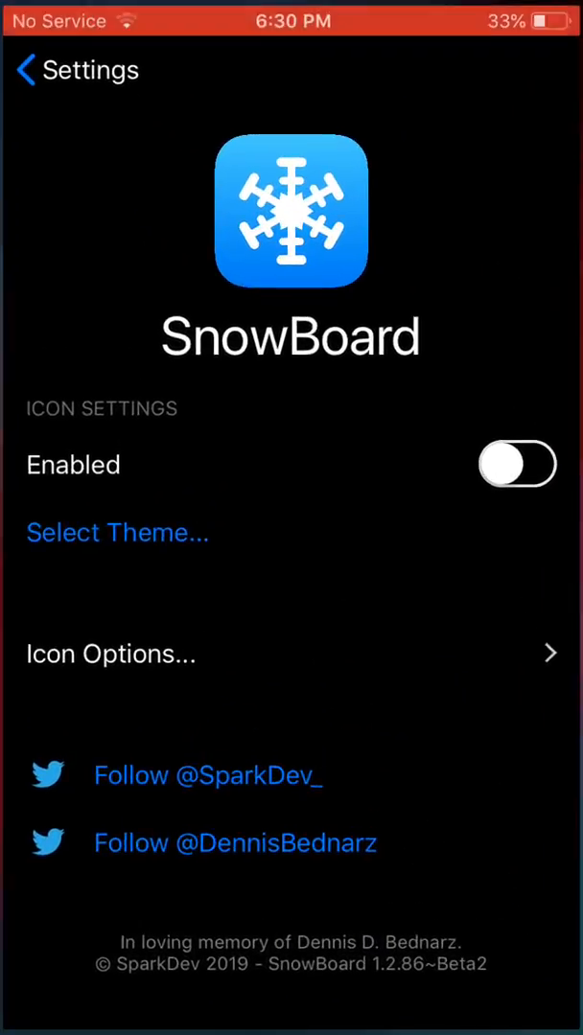
pyautogui.click(29, 71)
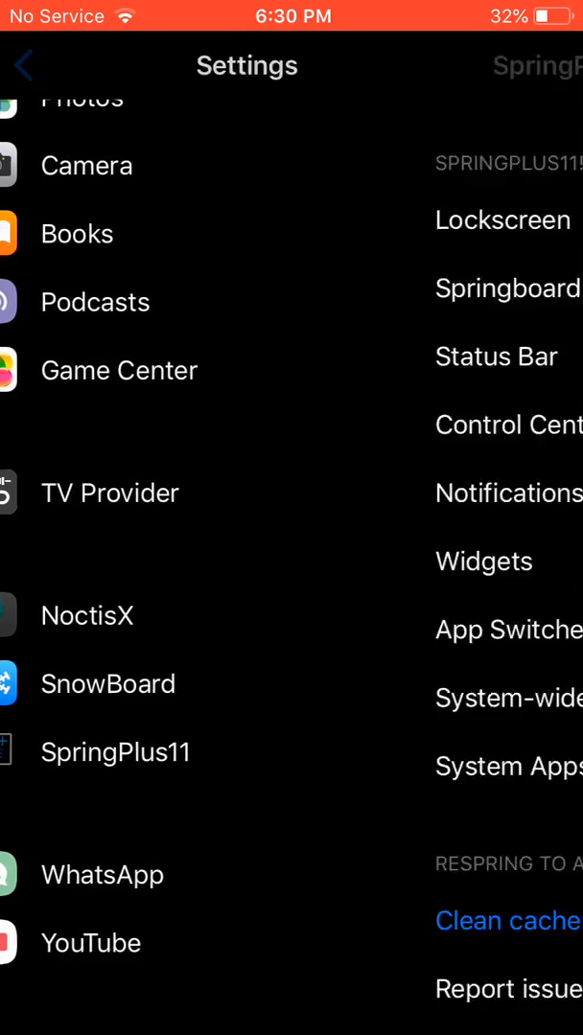
# Drag SpringPlus11's App Switcher round-corner intensity to minimum, then back up
pyautogui.click(115, 751)
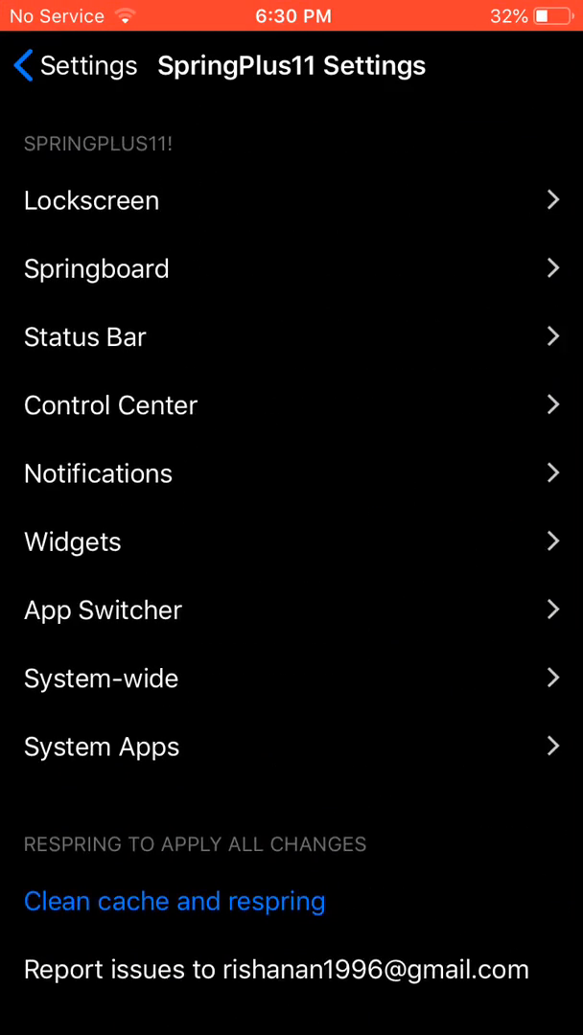
pyautogui.click(103, 609)
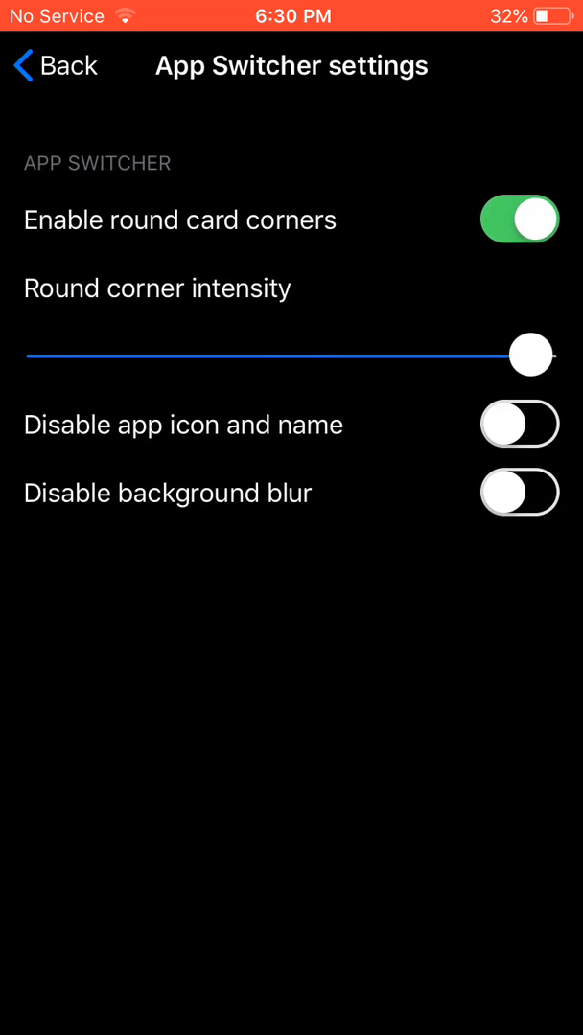
pyautogui.moveTo(530, 354); pyautogui.dragTo(46, 354)
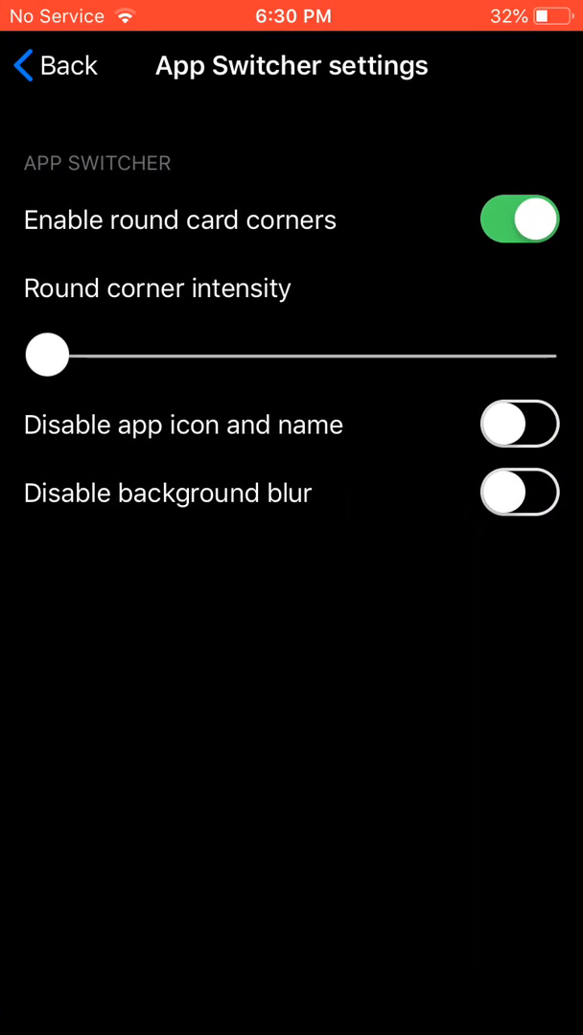
pyautogui.moveTo(47, 354); pyautogui.dragTo(534, 354)
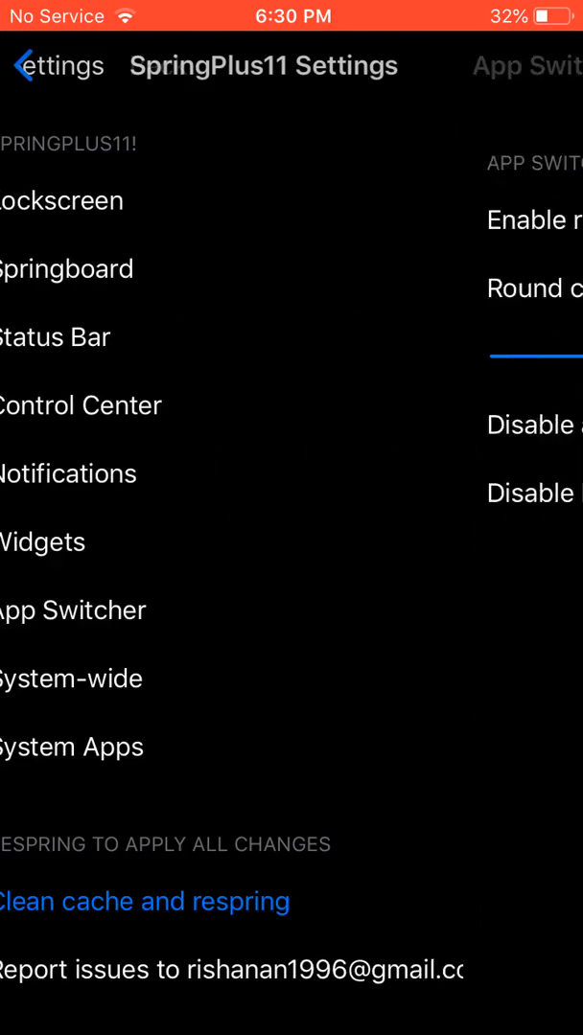
pyautogui.click(73, 610)
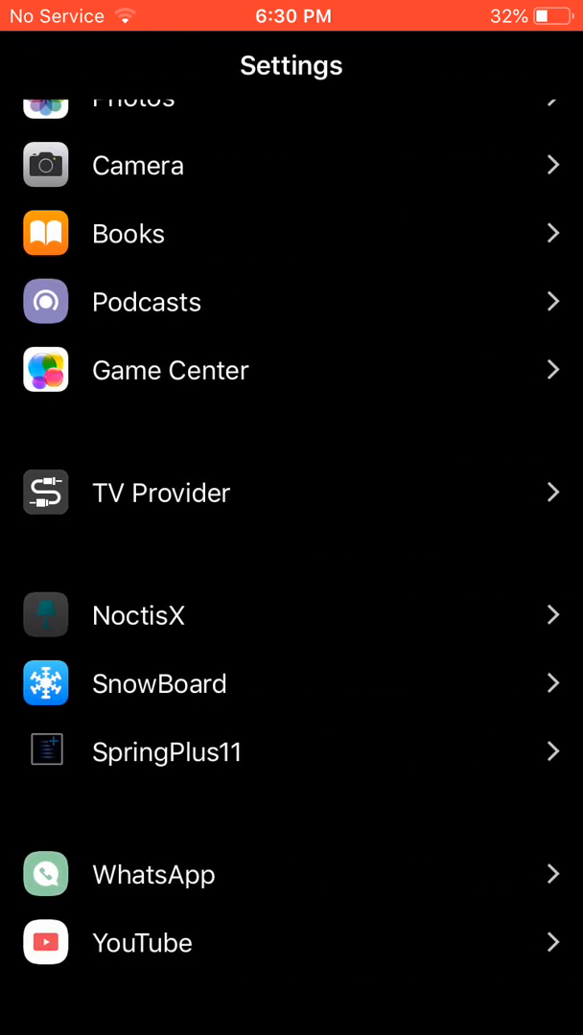
# Open General > About to show the iPhone 6's software version 12.4.6
pyautogui.scroll(-3)
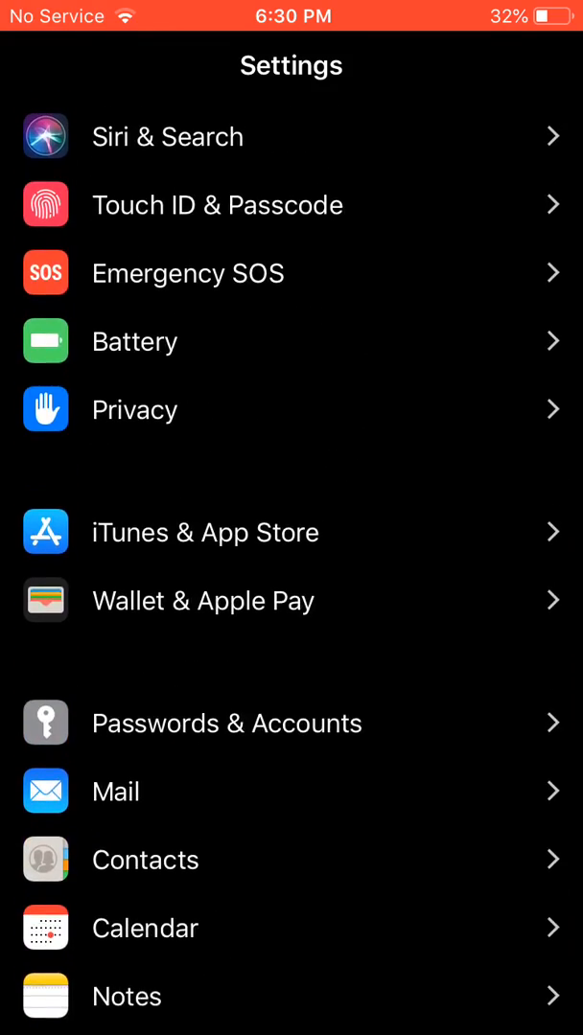
pyautogui.scroll(-3)
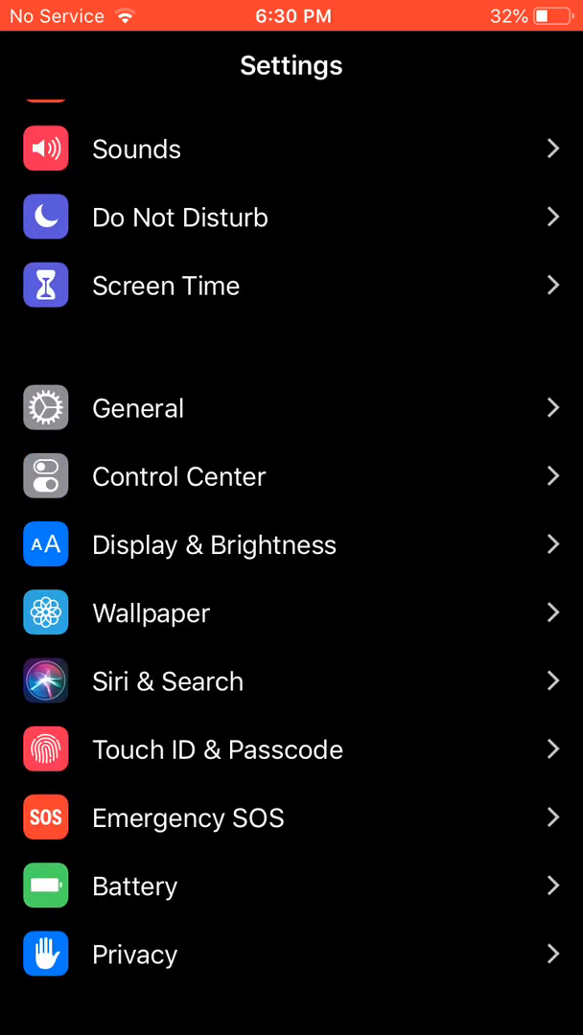
pyautogui.click(137, 408)
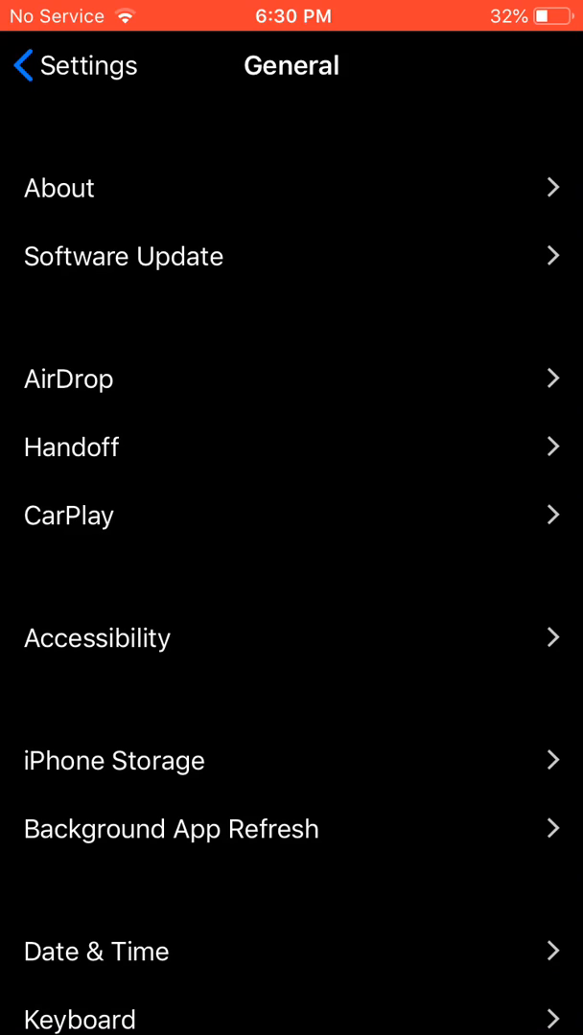
pyautogui.click(59, 187)
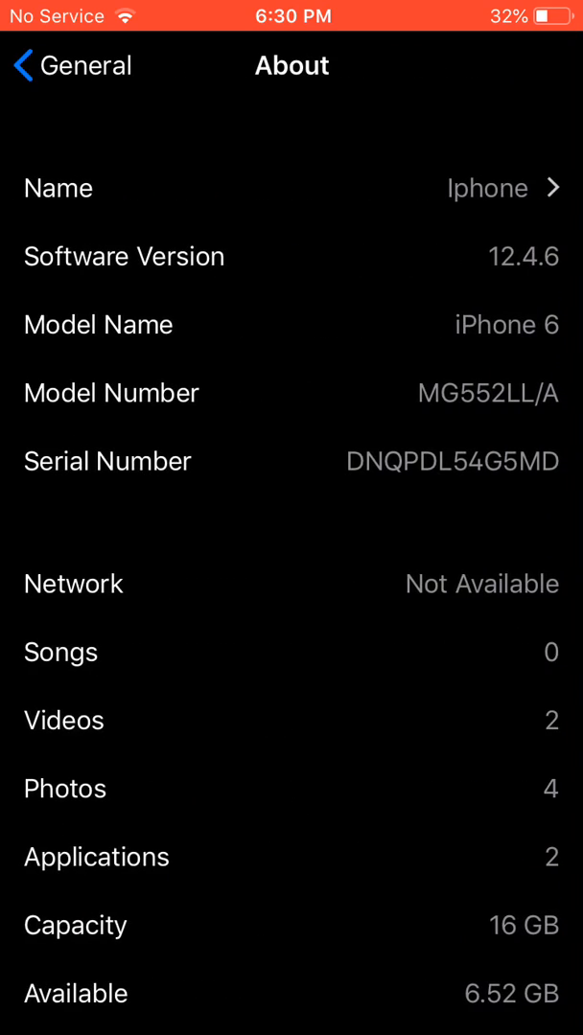